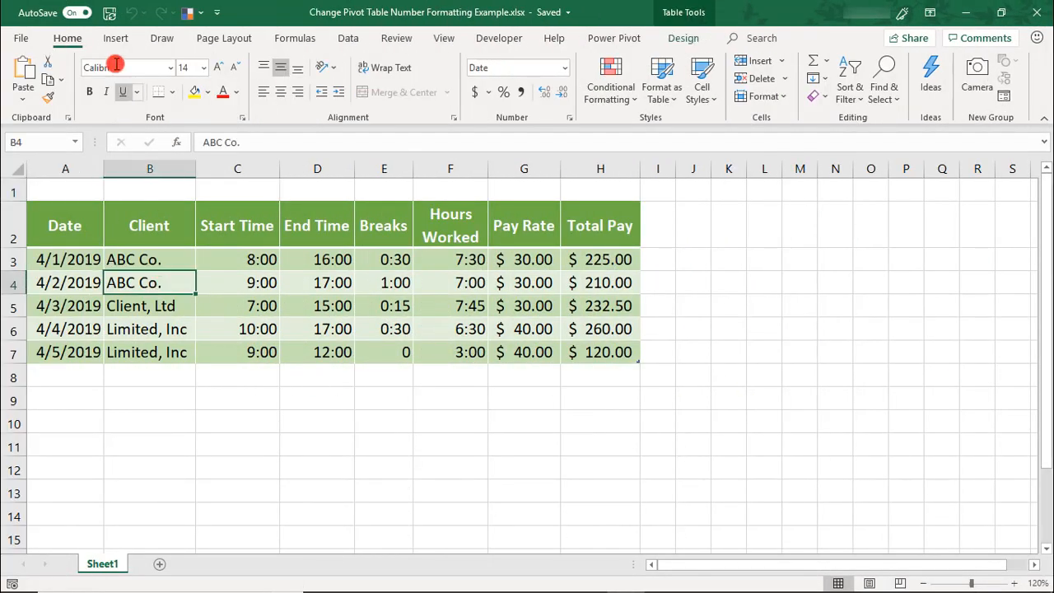
Begin a PivotTable from the timesheet table, located on the existing worksheet at cell J2
click(30, 74)
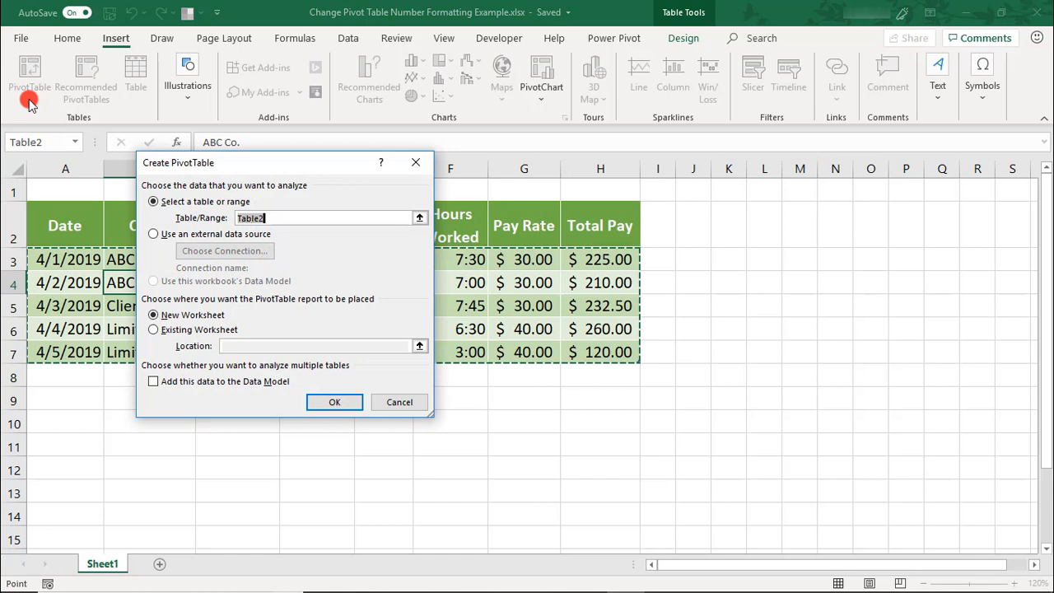
click(153, 329)
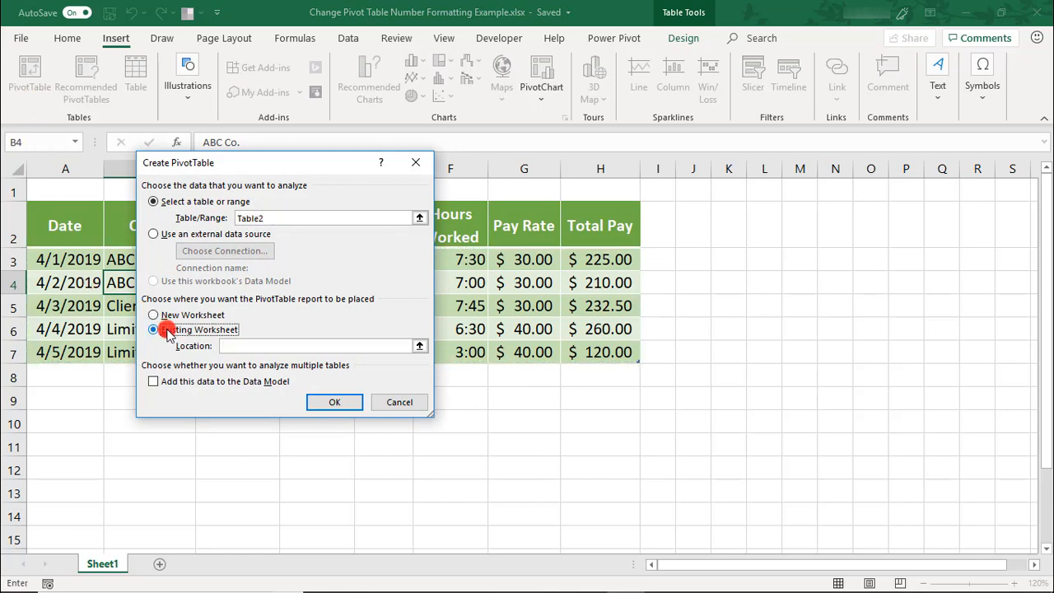
click(153, 329)
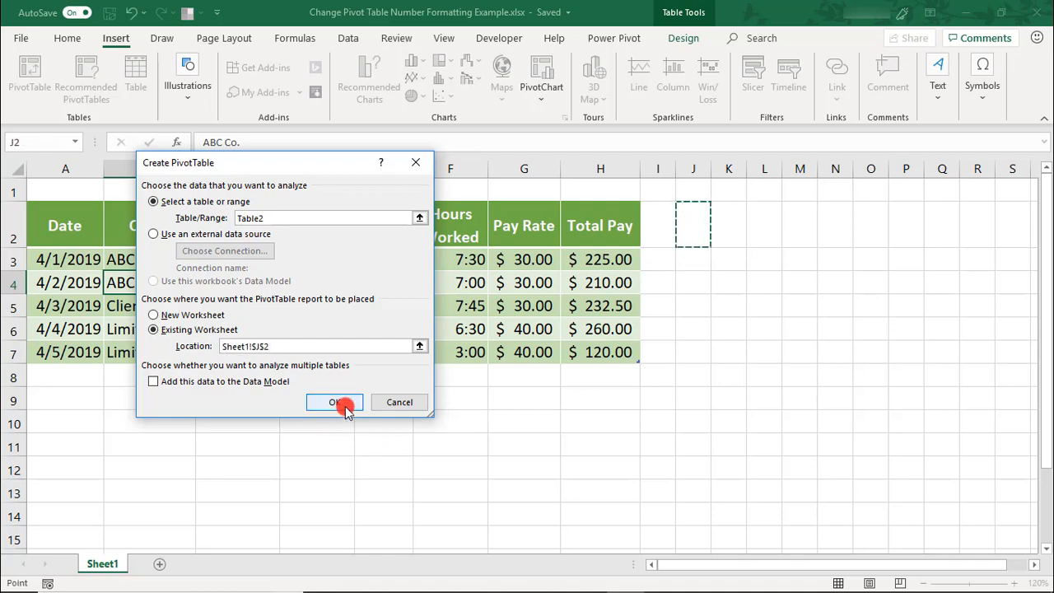
Create the pivot table with Client as rows and Hours Worked and Total Pay as values
click(335, 402)
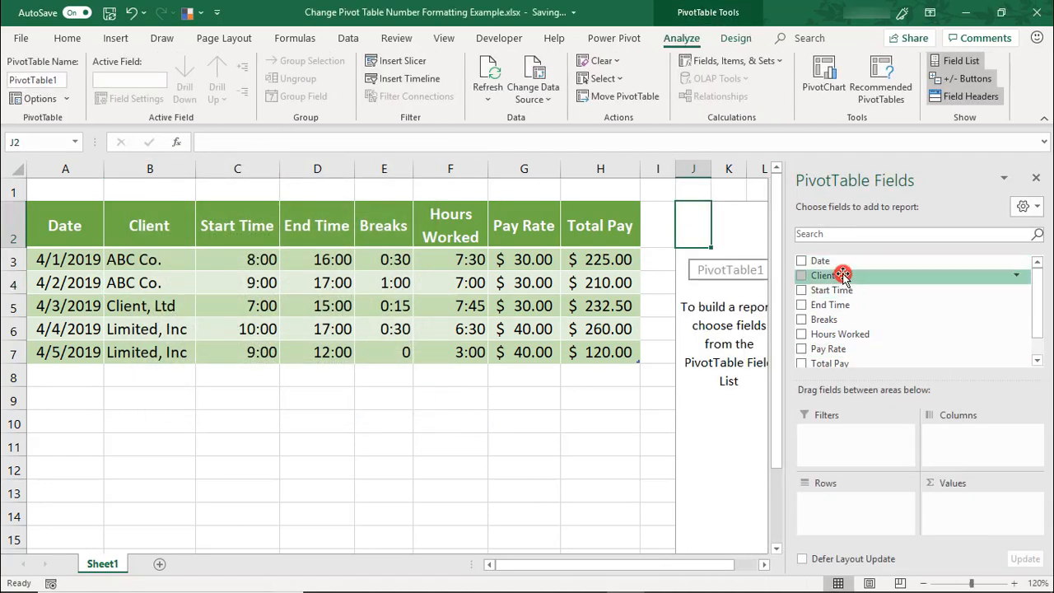
click(800, 275)
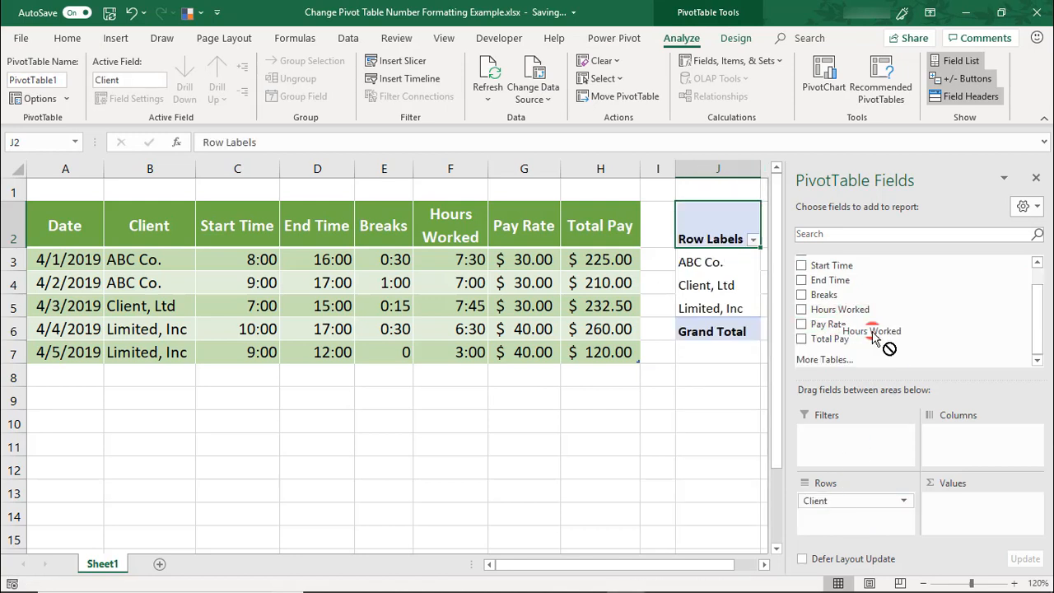
click(801, 310)
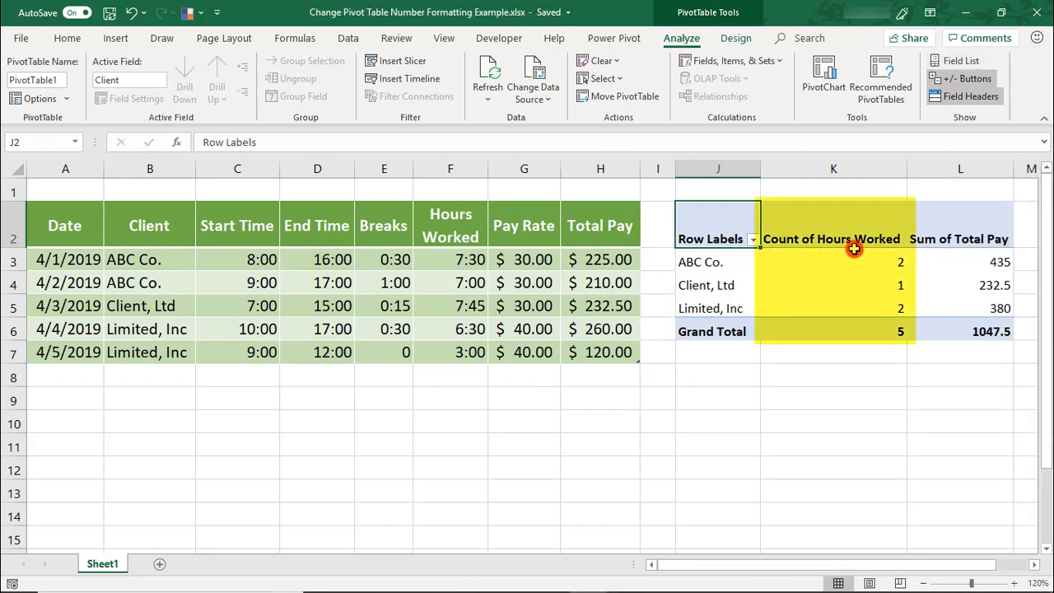
mouse_move(833, 260)
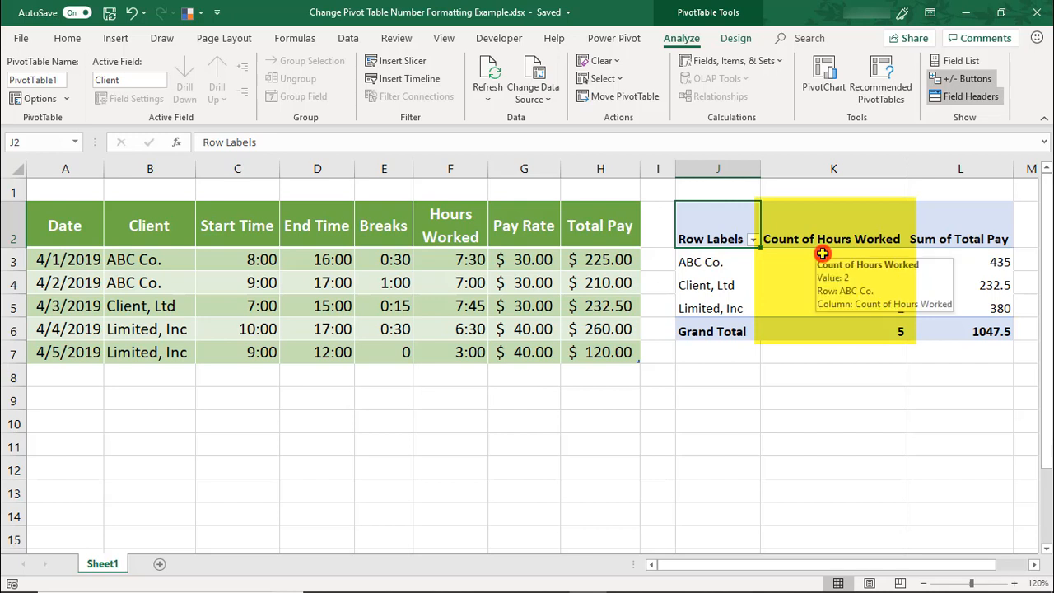
click(833, 260)
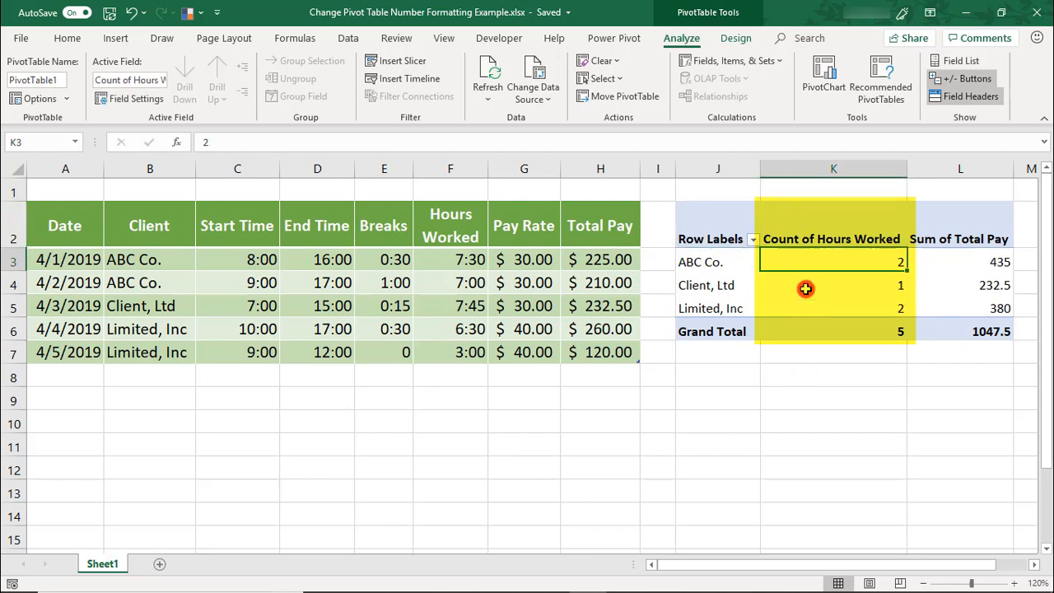
mouse_move(859, 263)
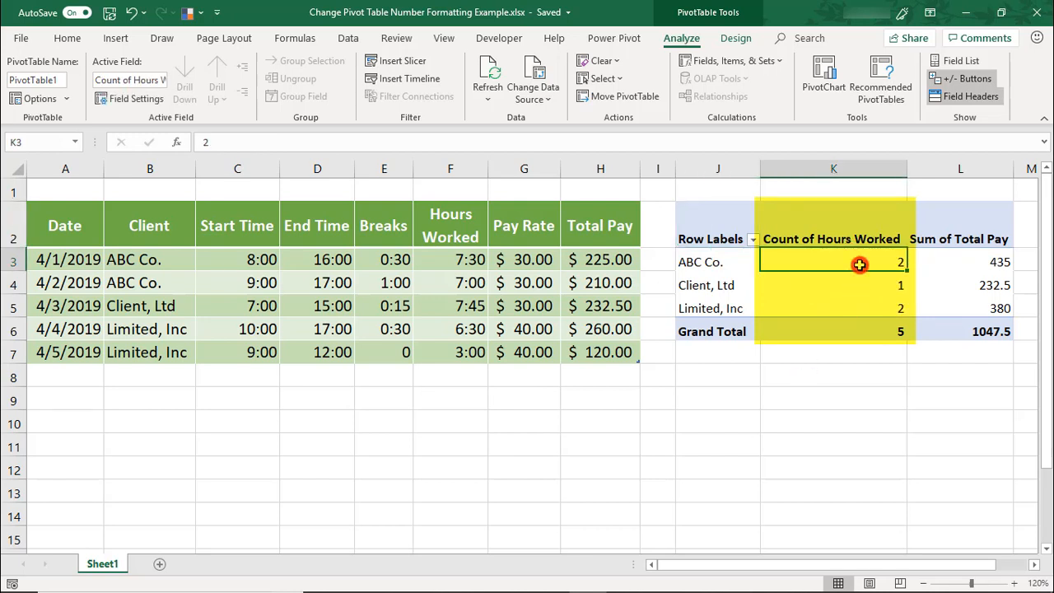
right_click(860, 262)
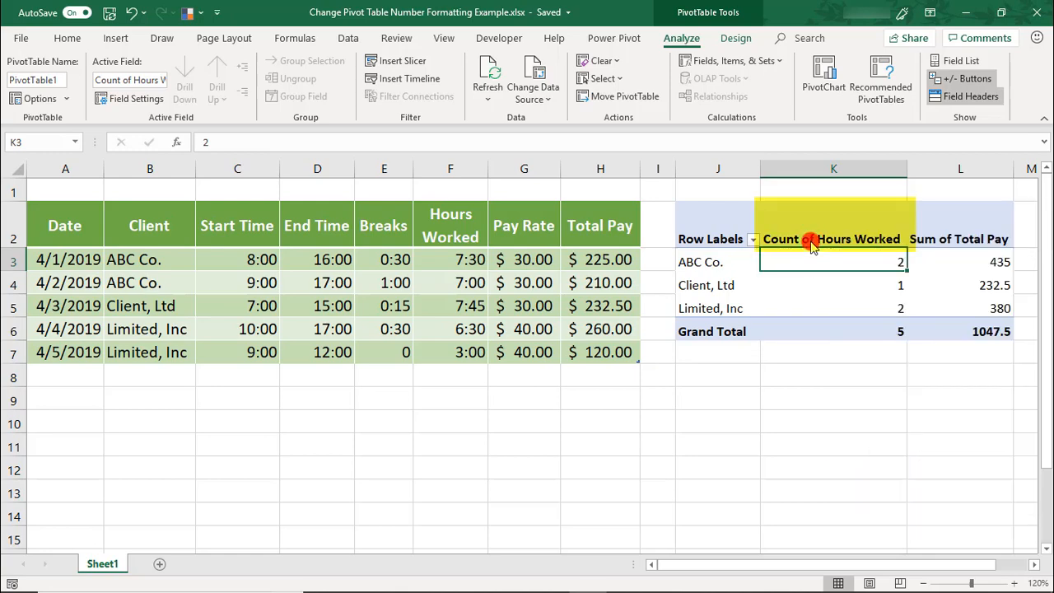
double_click(830, 239)
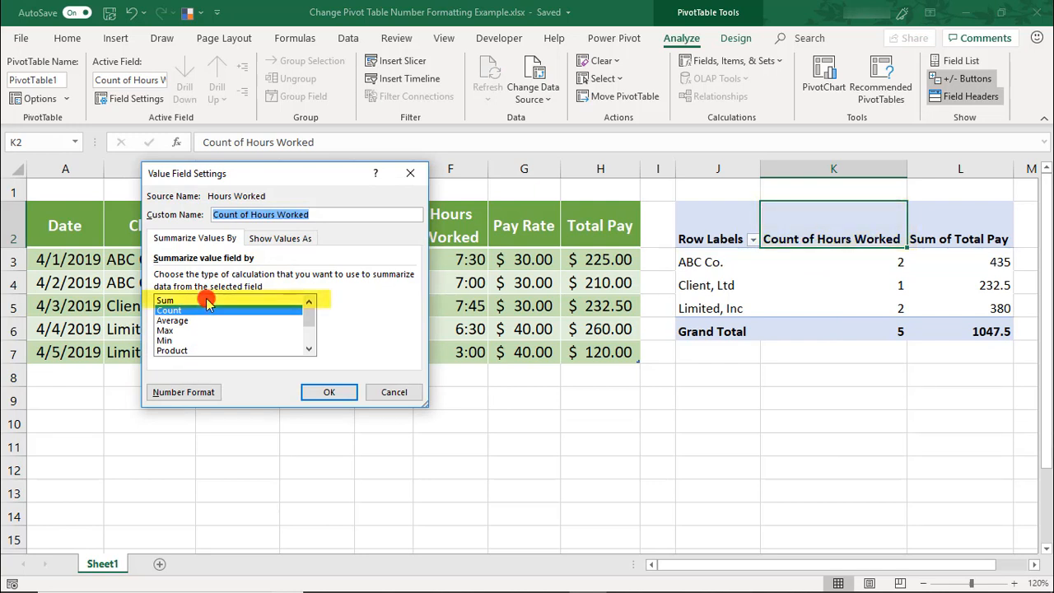
click(165, 300)
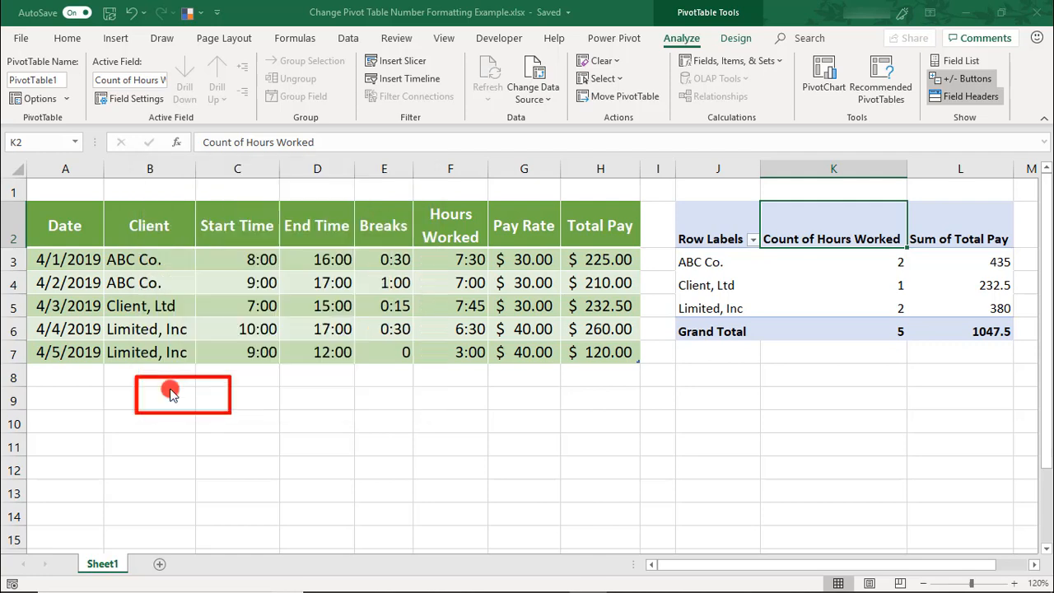
Sum the hours as Total Hours Worked in the 37:30:55 elapsed time format (total 31:45:00)
right_click(800, 332)
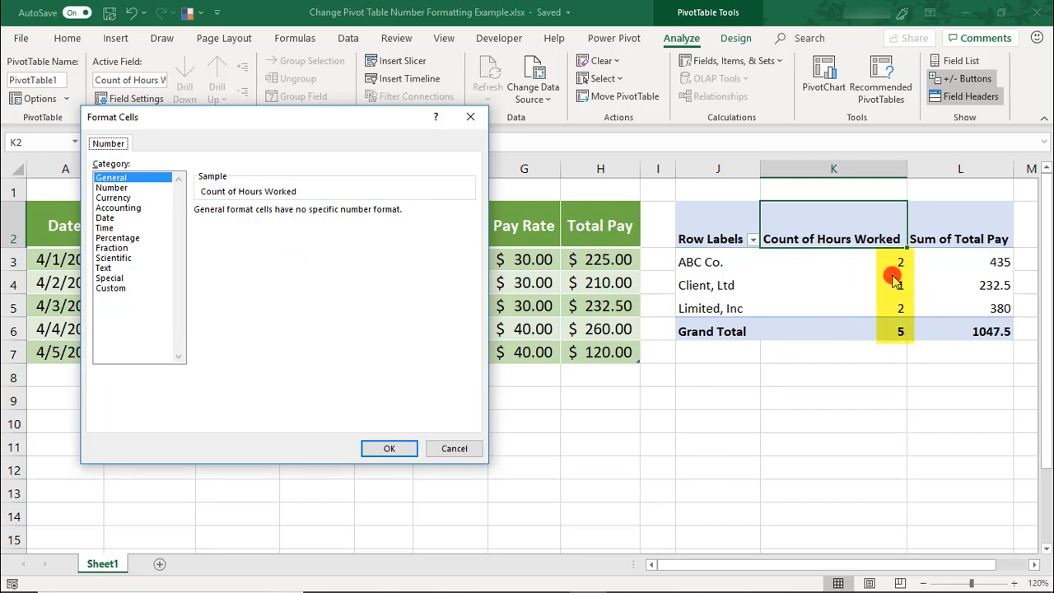
click(104, 227)
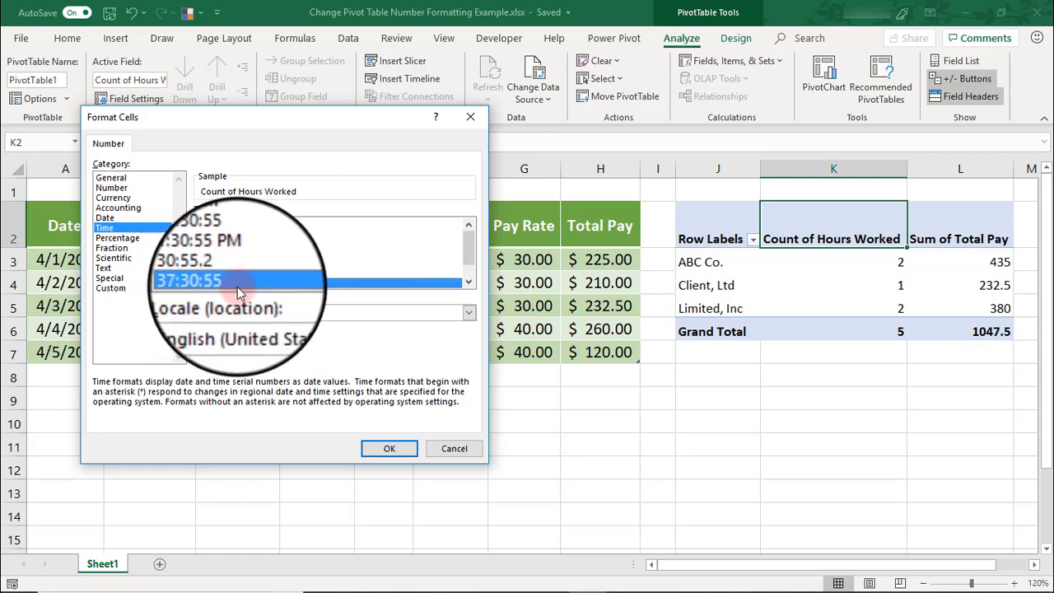
click(389, 448)
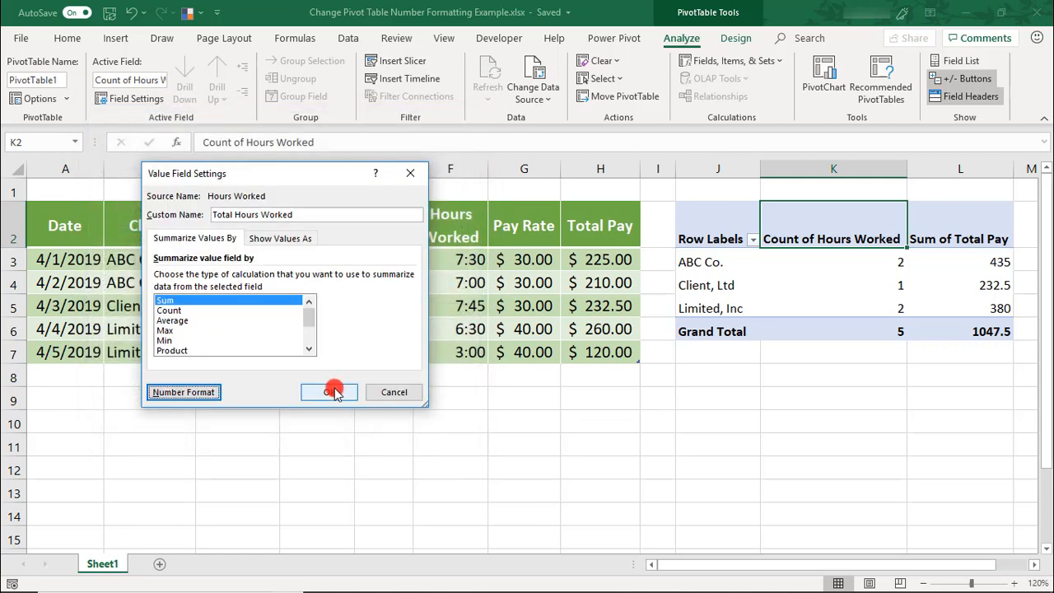
click(330, 392)
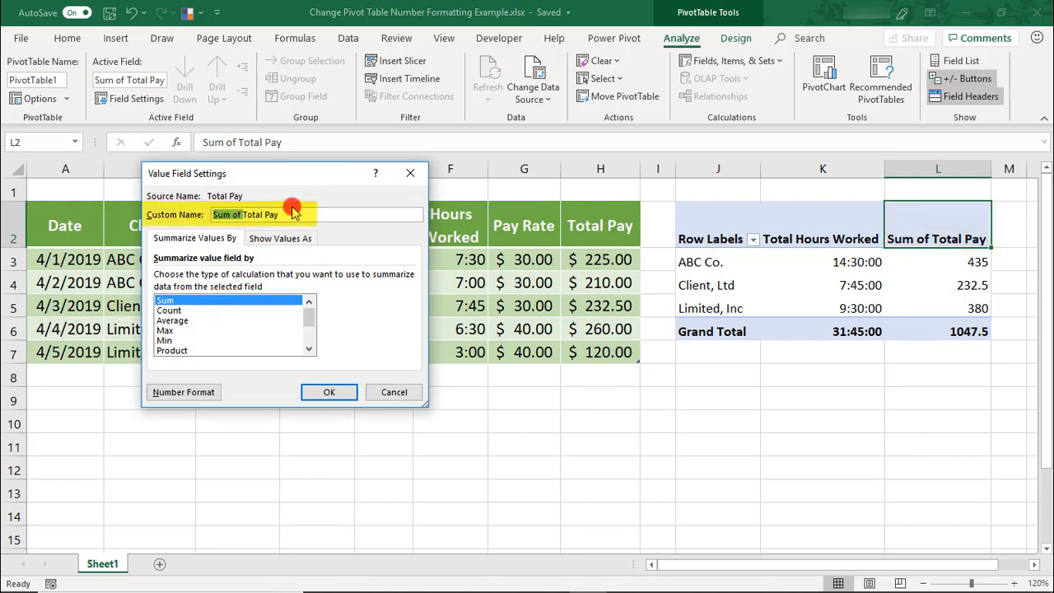
Rename Sum of Total Pay to Pay Owed and move on to its number format
text(Pay Owe)
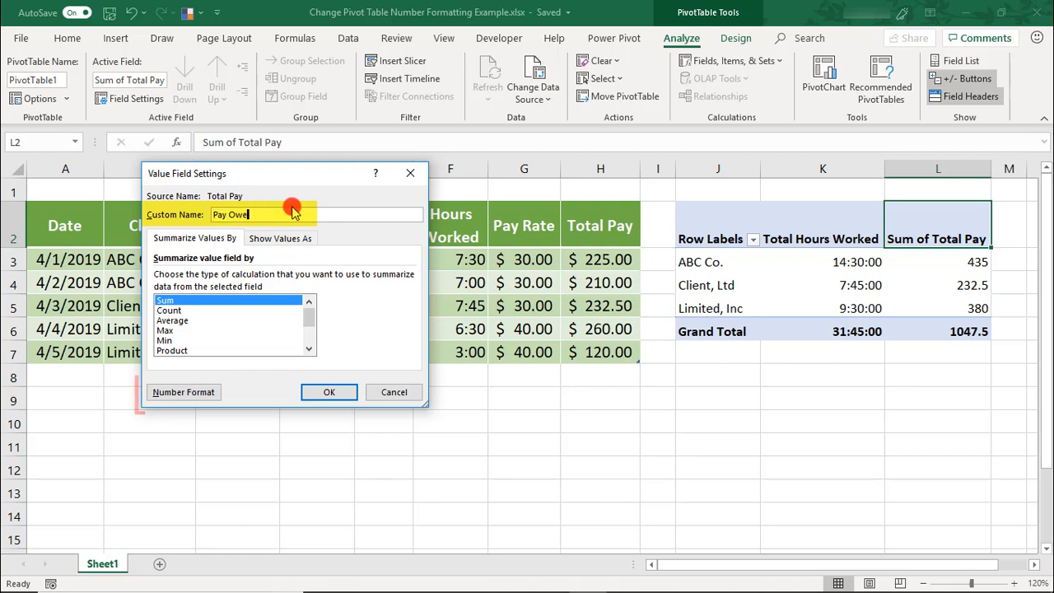
click(185, 392)
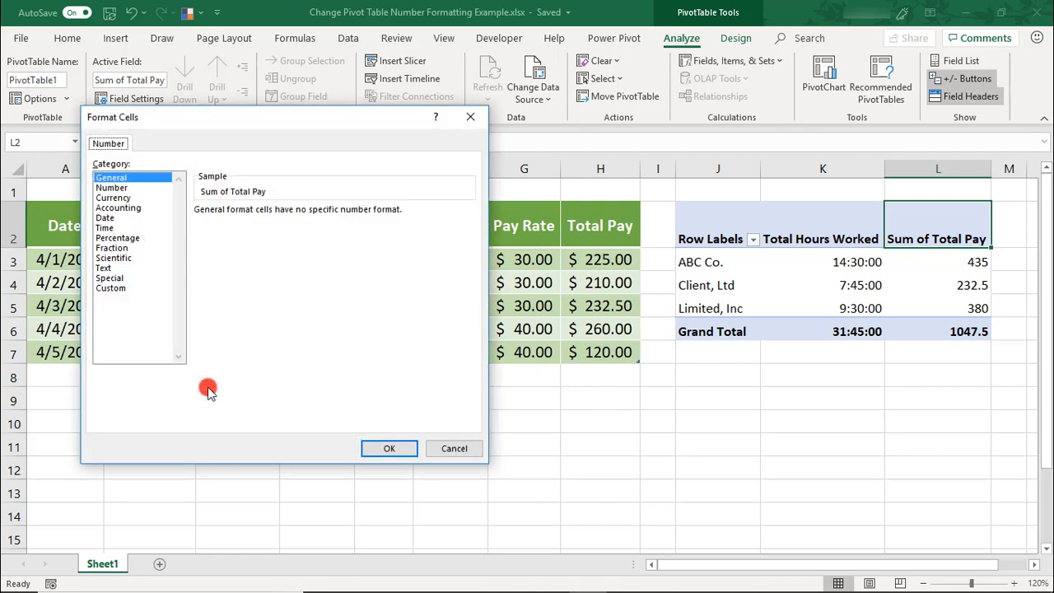
Format Pay Owed as currency, giving $435.00, $232.50, $380.00 and a $1,047.50 total
click(114, 198)
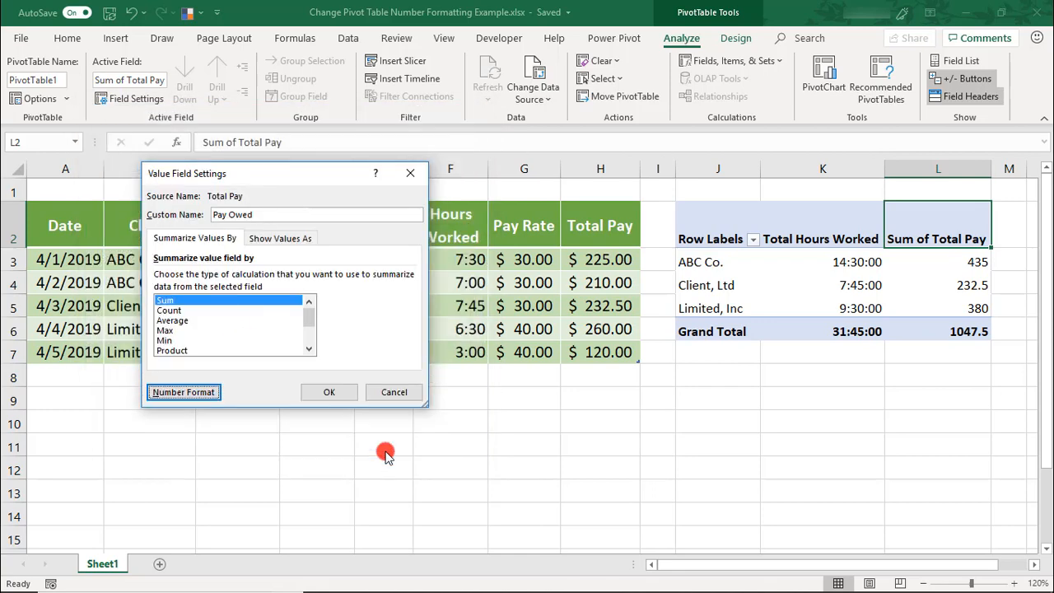
click(330, 392)
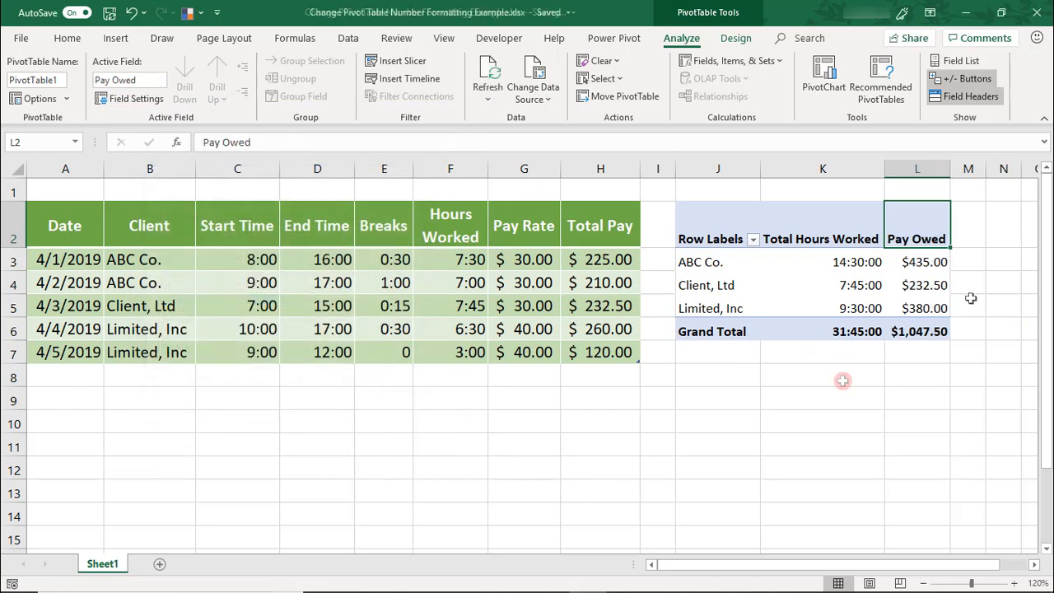